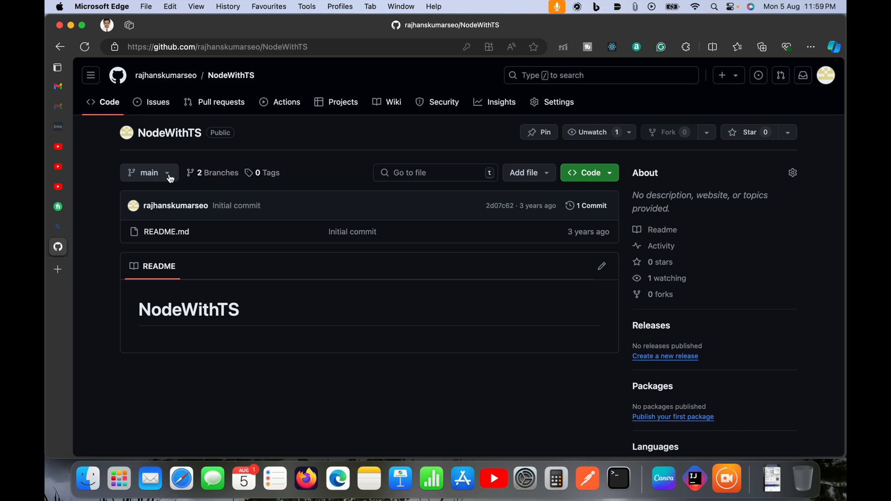
- Reach the Default branch setting in NodeWithTS's Settings and begin switching it from main
left_click(149, 172)
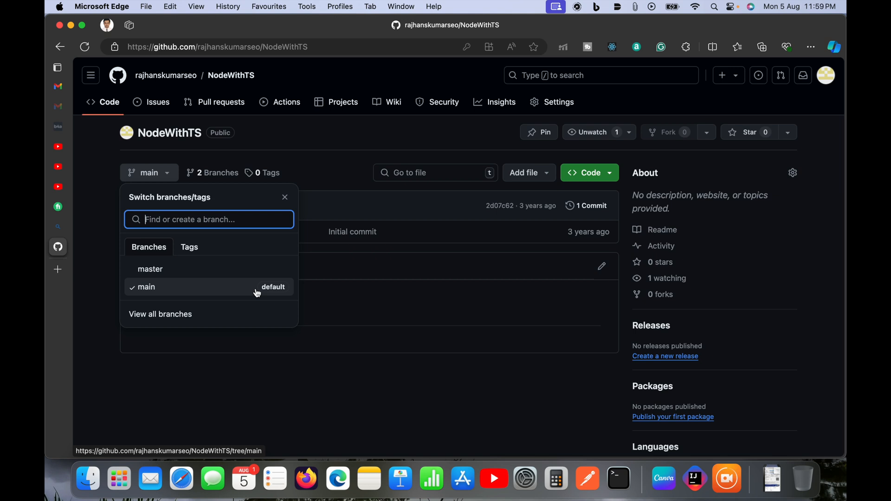
mouse_move(219, 291)
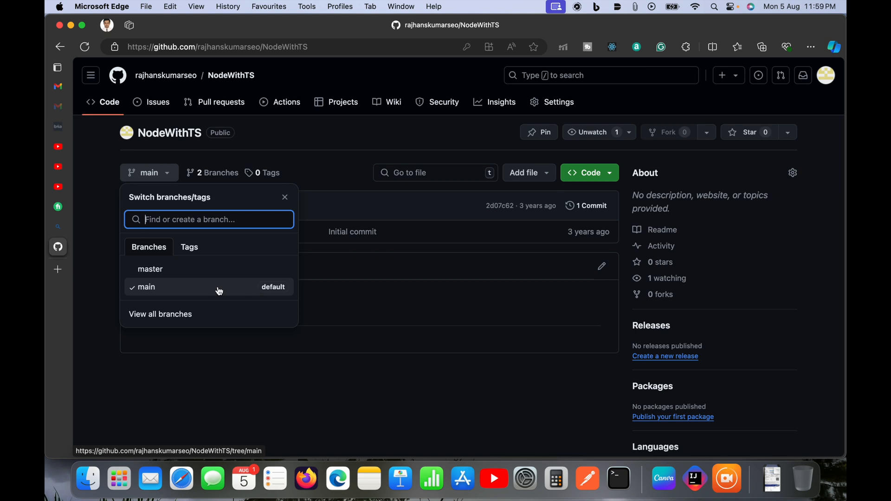
mouse_move(233, 273)
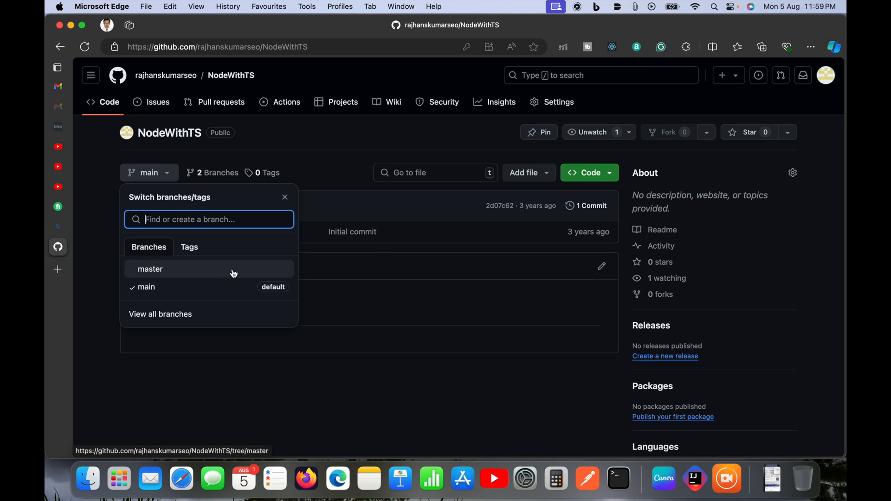
mouse_move(237, 273)
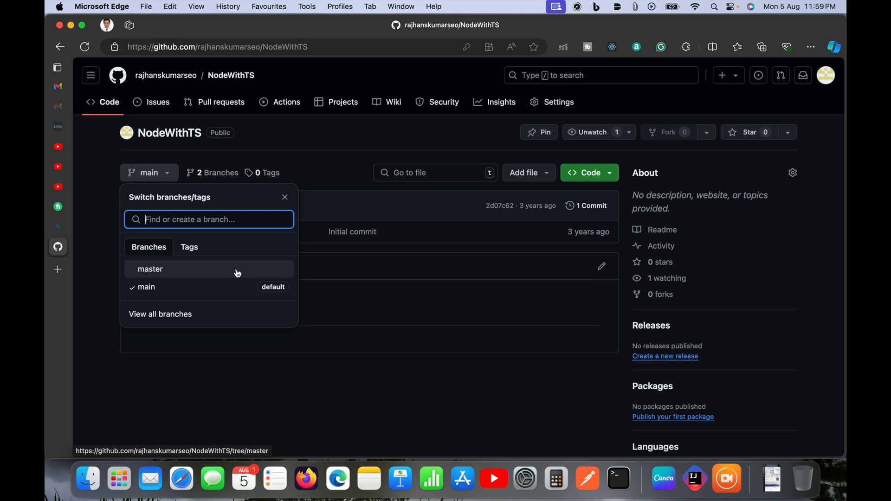
mouse_move(414, 268)
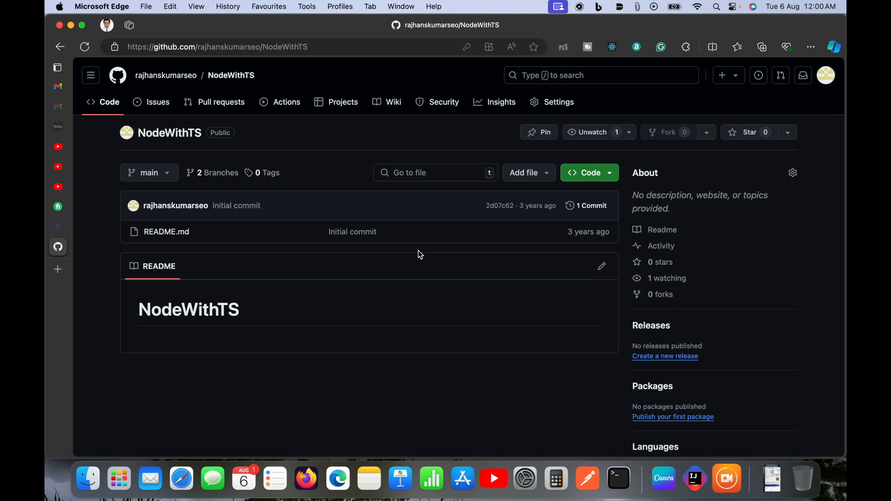
mouse_move(557, 102)
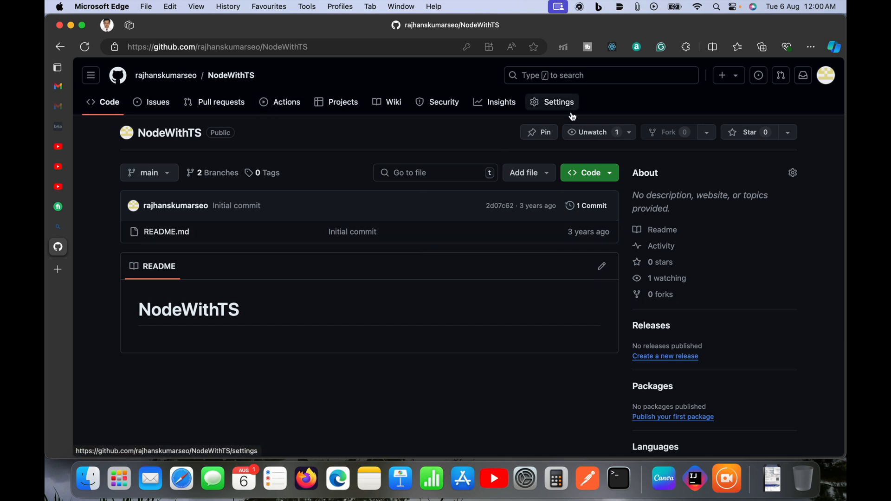
mouse_move(428, 211)
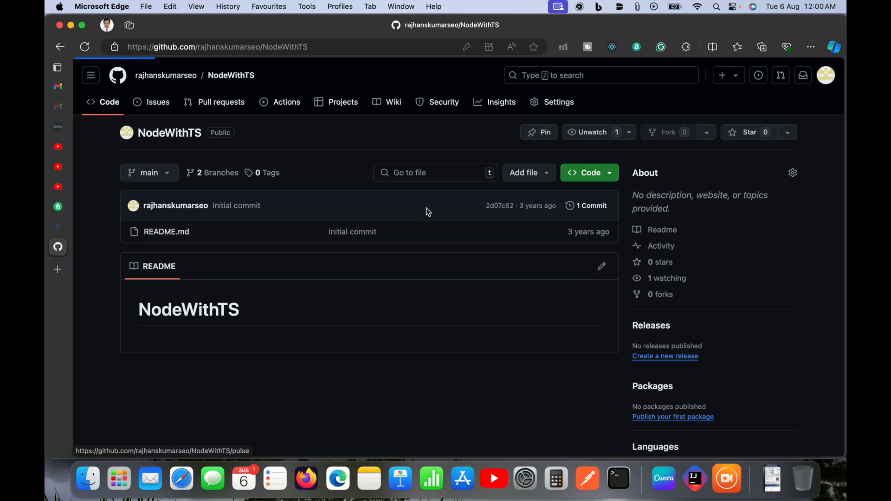
left_click(557, 103)
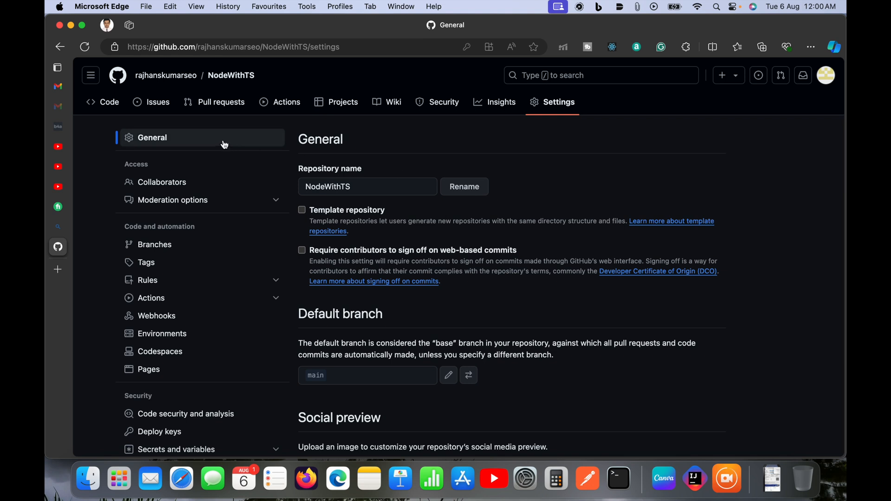
mouse_move(421, 244)
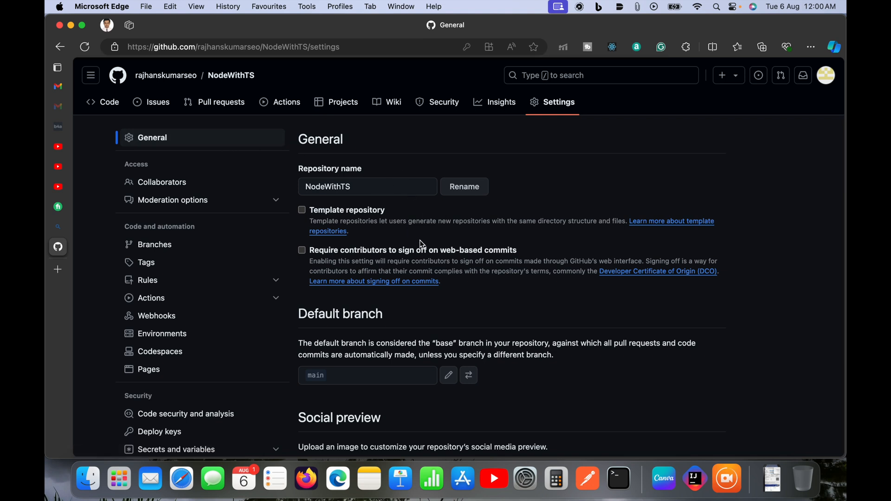
scroll("down", 3)
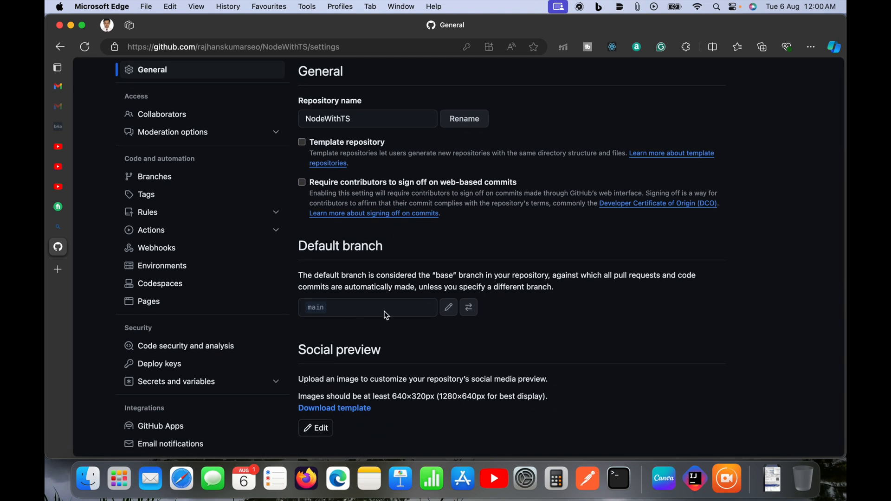
mouse_move(447, 307)
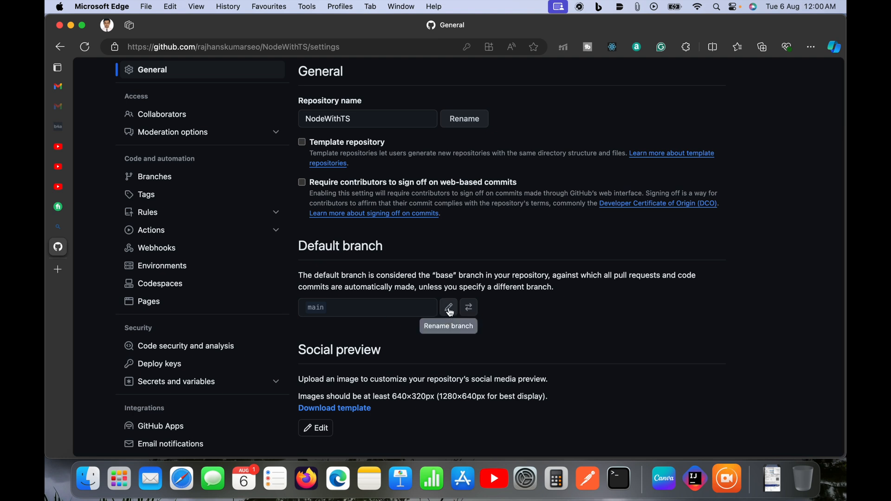
left_click(468, 307)
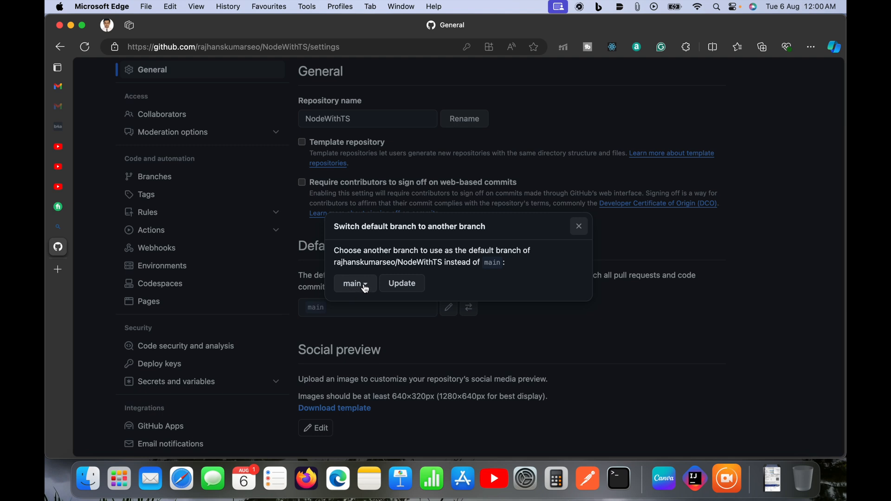
- Select master as the new default branch, update, and accept the warning confirmation
left_click(354, 283)
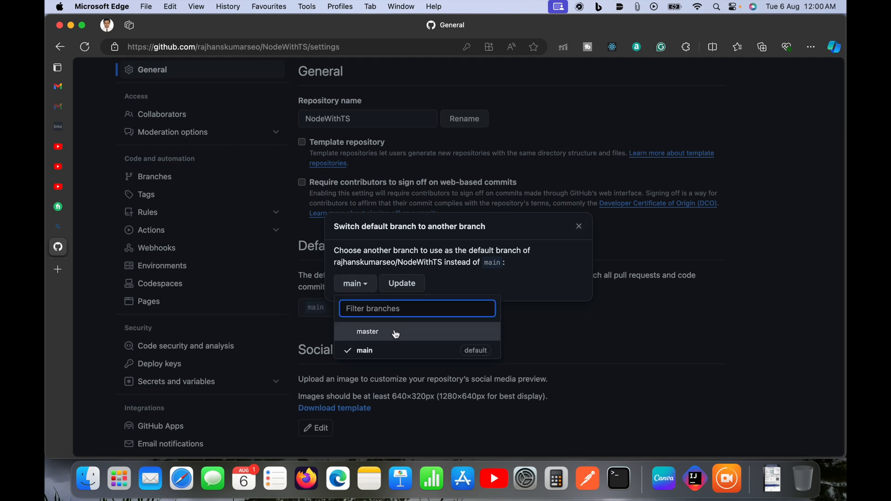
left_click(368, 331)
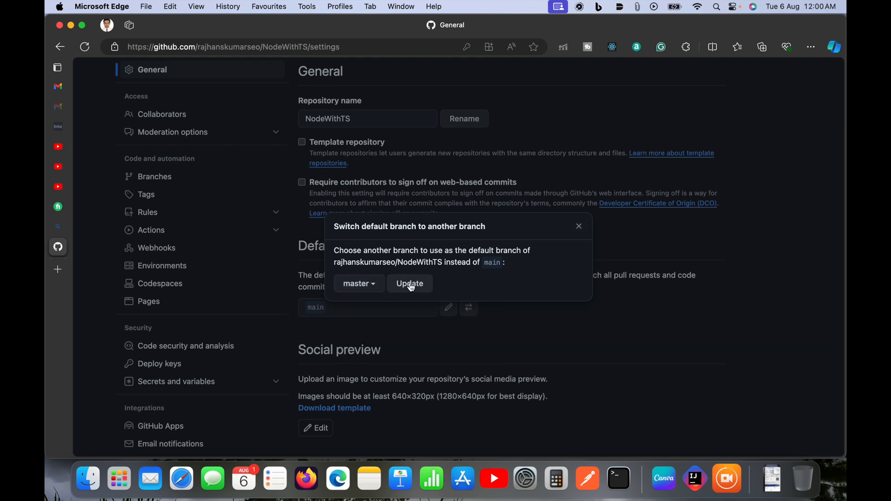
left_click(409, 283)
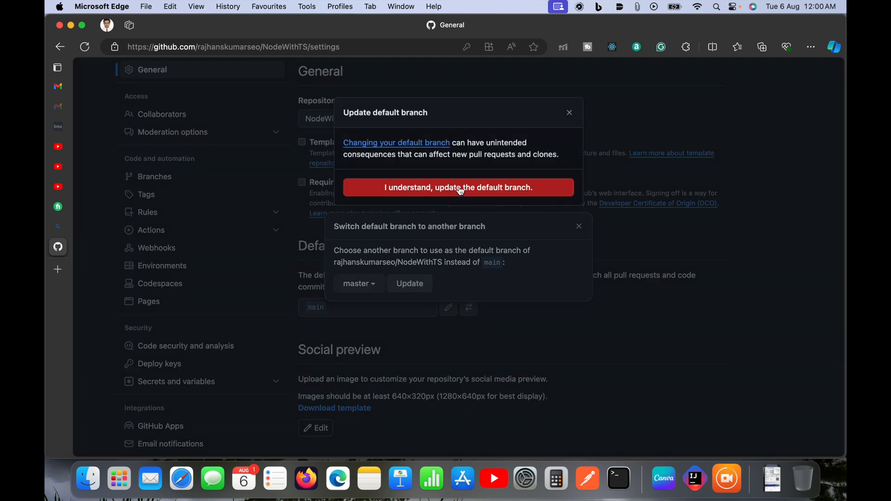
left_click(457, 187)
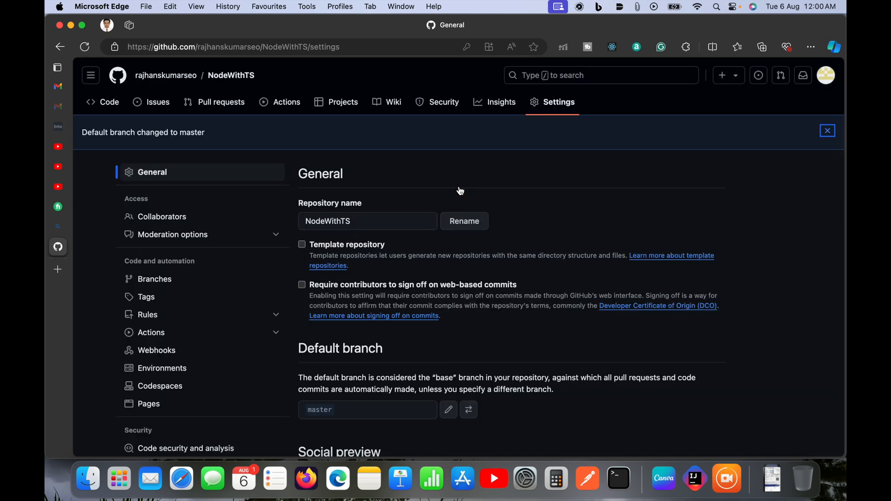
mouse_move(146, 125)
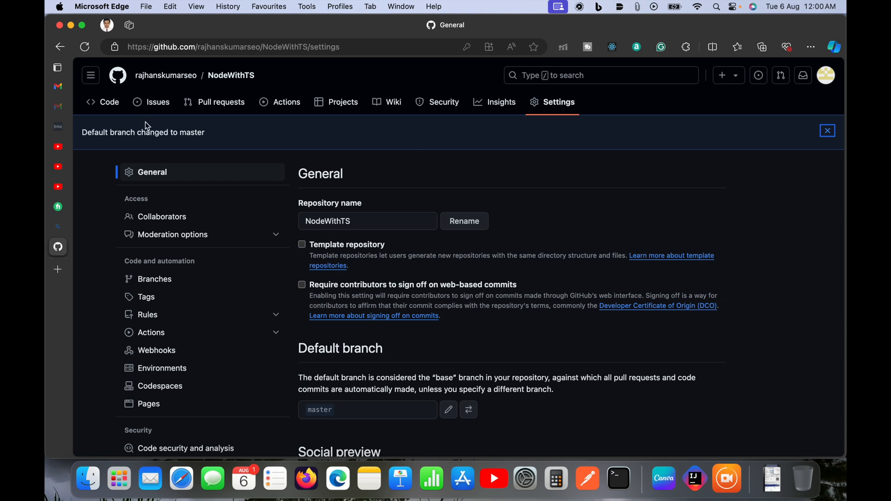
- Back on the Code page, check the branch list shows master tagged as default alongside main
left_click(109, 102)
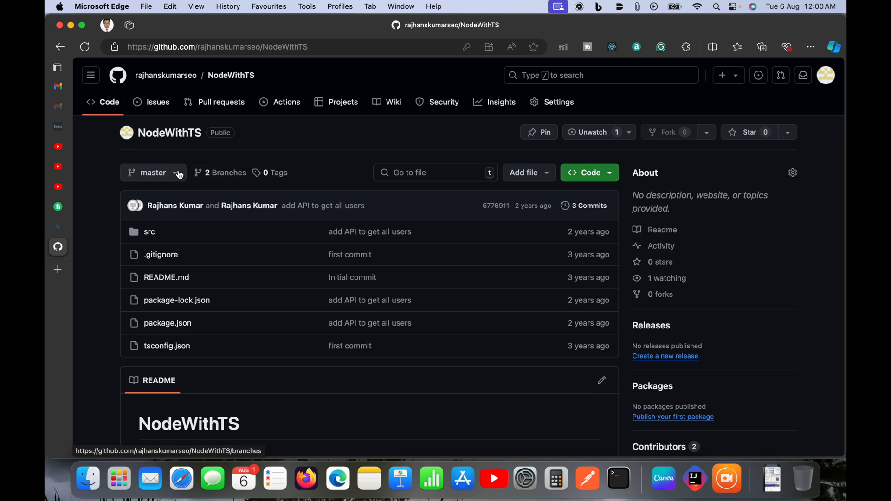
left_click(153, 173)
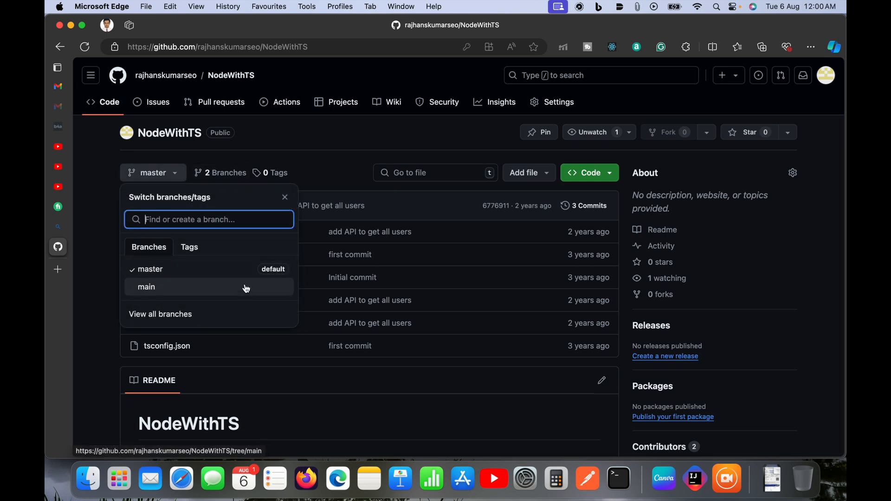
mouse_move(242, 272)
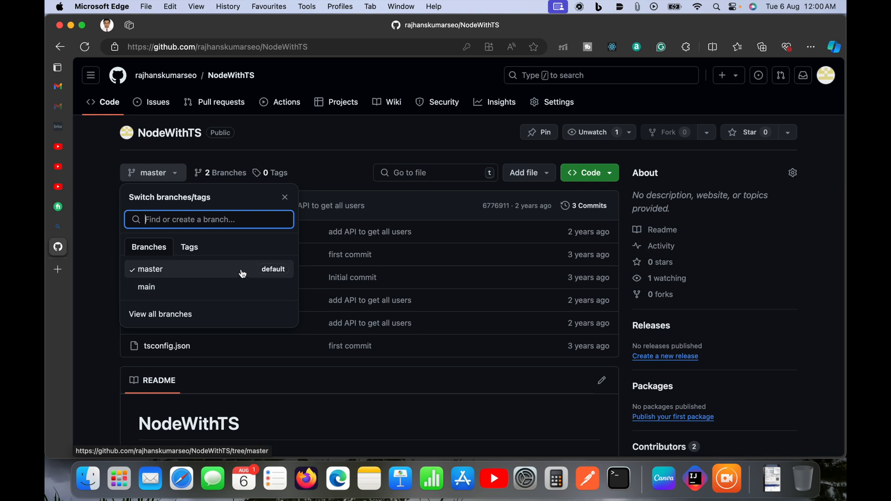
mouse_move(725, 477)
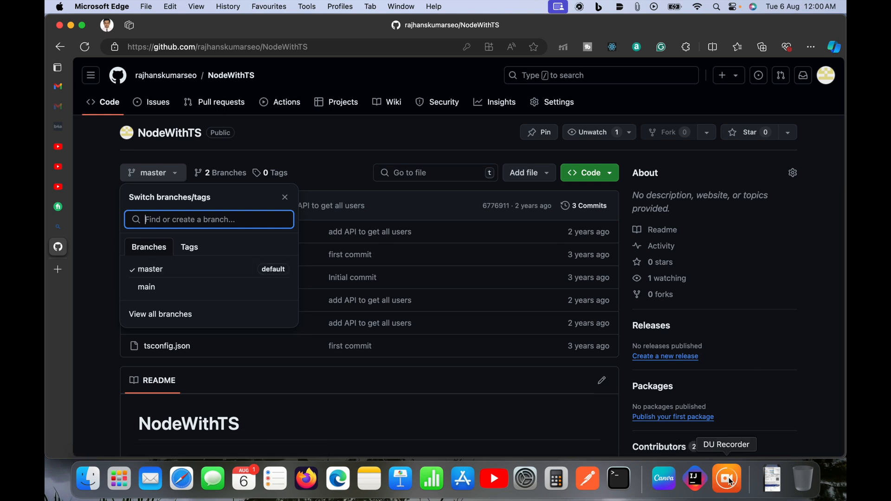
left_click(725, 479)
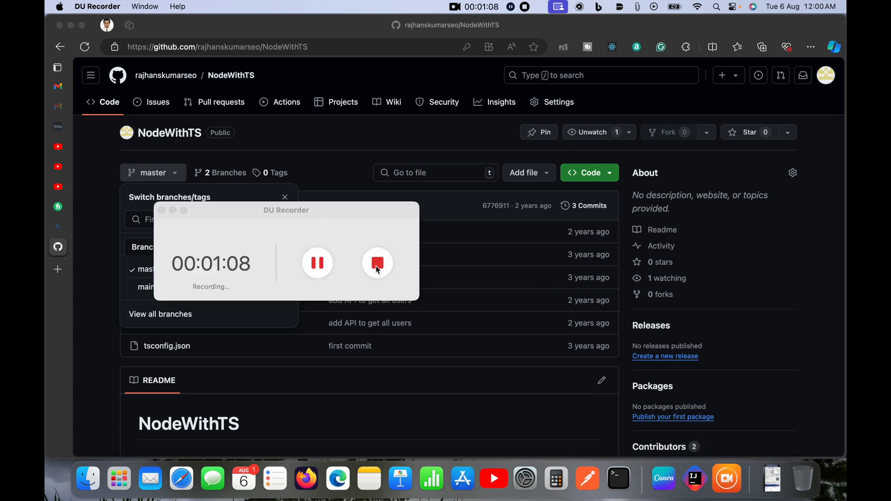